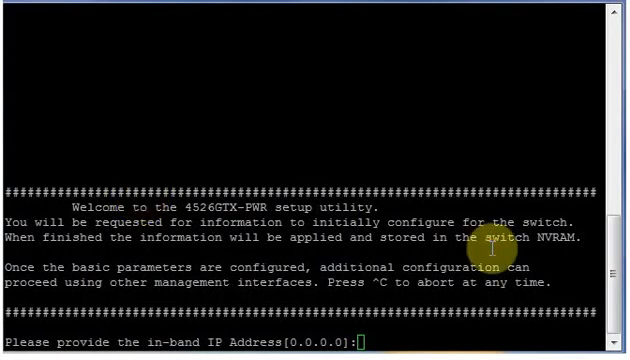
# Step: Give the switch in-band IP address 192.168.2.2
pyautogui.write('192')
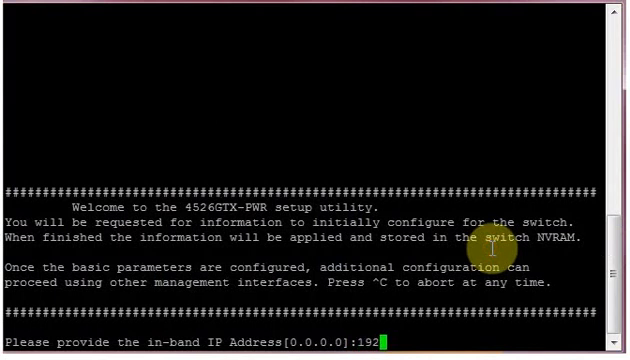
pyautogui.write('.168')
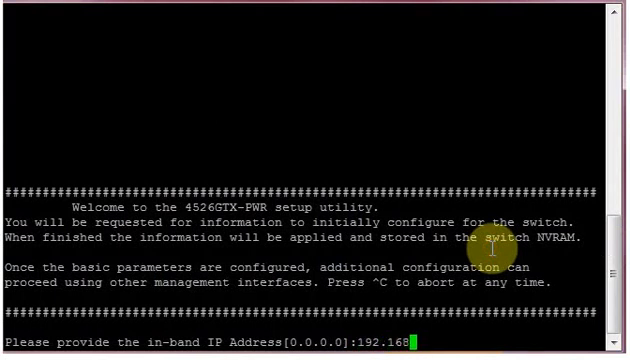
pyautogui.write('.2.2')
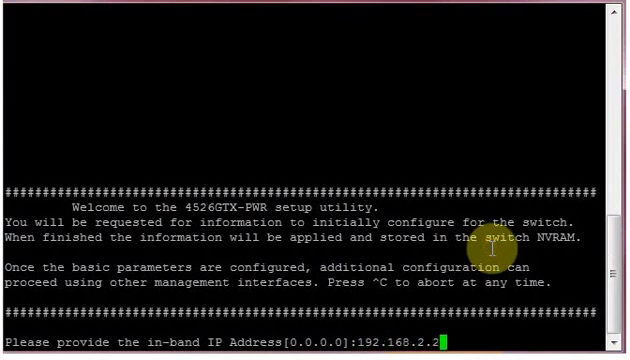
pyautogui.press('Return')
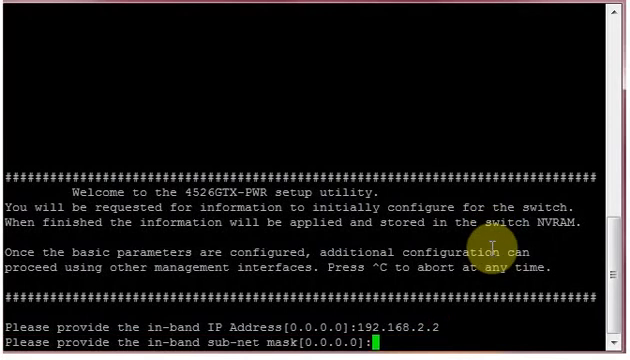
# Step: Enter subnet mask 255.255.255.0 for the in-band interface
pyautogui.write('255.')
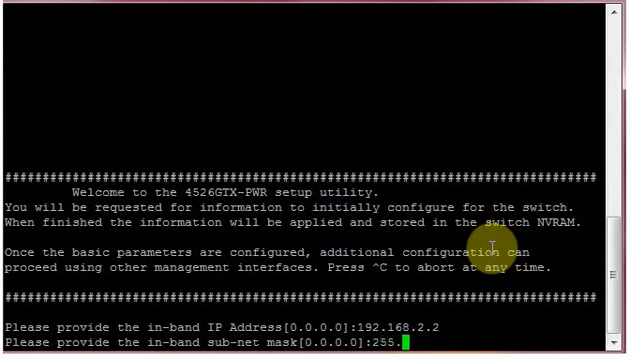
pyautogui.write('255.245')
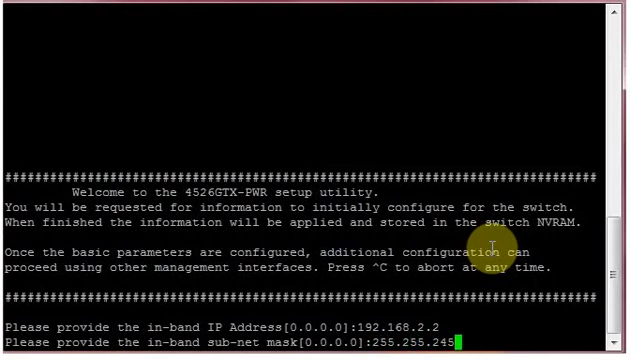
pyautogui.write('4')
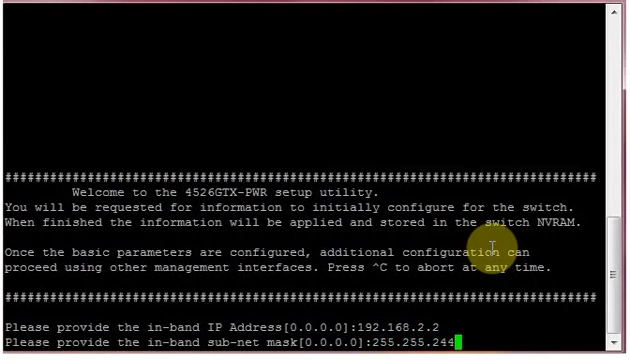
pyautogui.write('55')
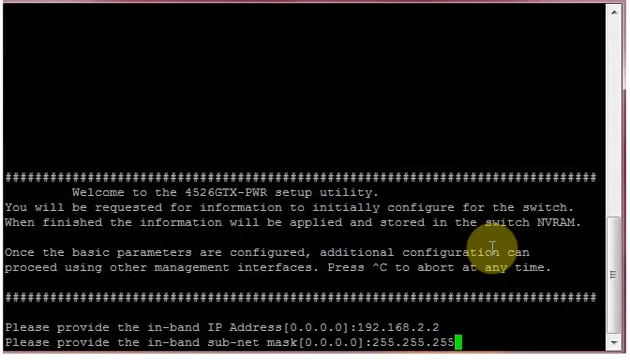
pyautogui.press('Return')
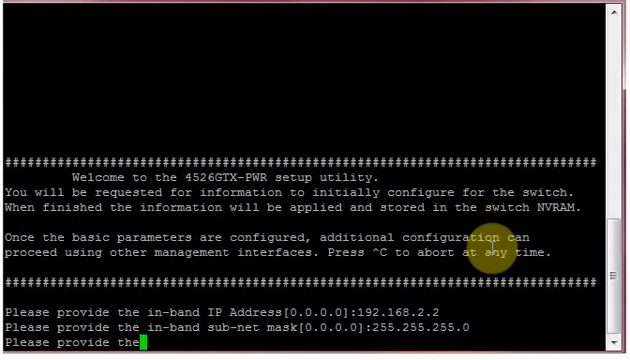
pyautogui.press('Return')
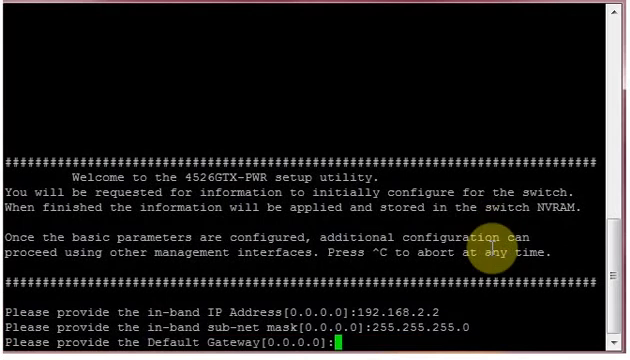
# Step: Fill in default gateway 192.168.2.1
pyautogui.write('192.168')
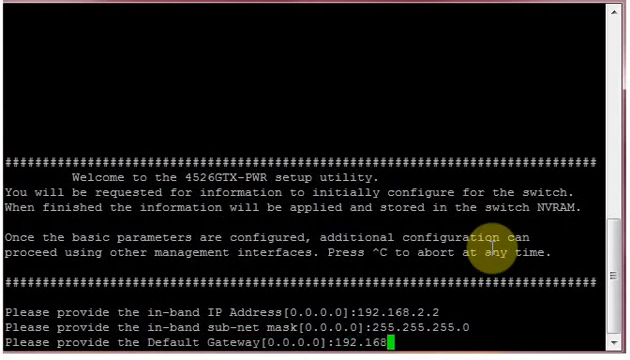
pyautogui.write('2')
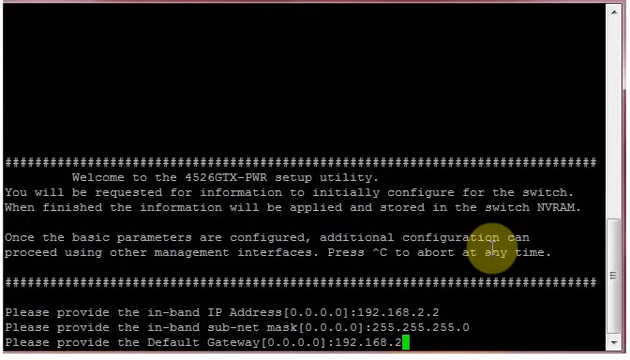
pyautogui.write('1')
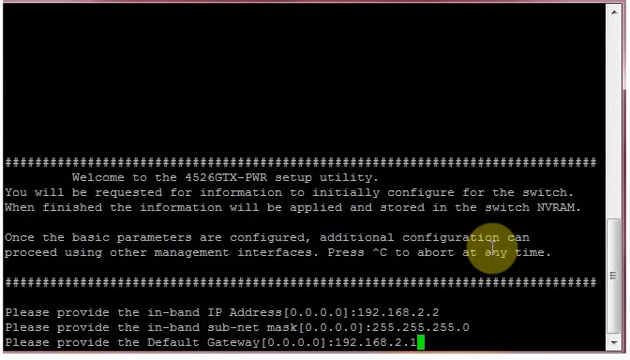
# Step: Accept gateway 192.168.2.1, default community strings and Quick Start VLAN, saving the basic parameters
pyautogui.press('Return')
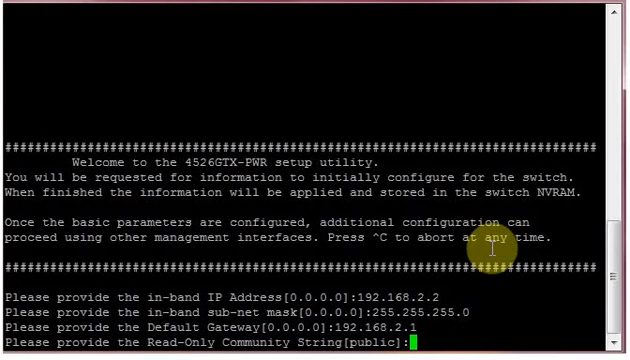
pyautogui.press('Return')
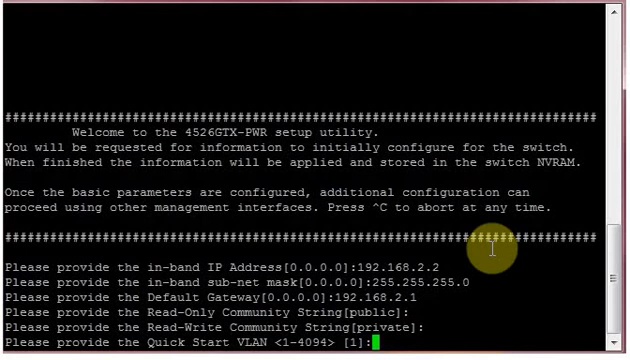
pyautogui.press('Return')
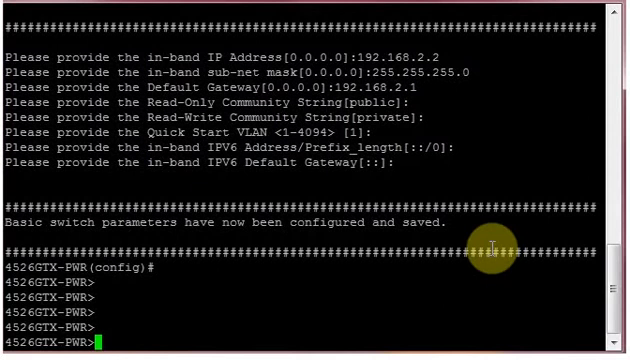
# Step: Display the running configuration with 'show run', listing gateway, IP address and netmask
pyautogui.write('show run')
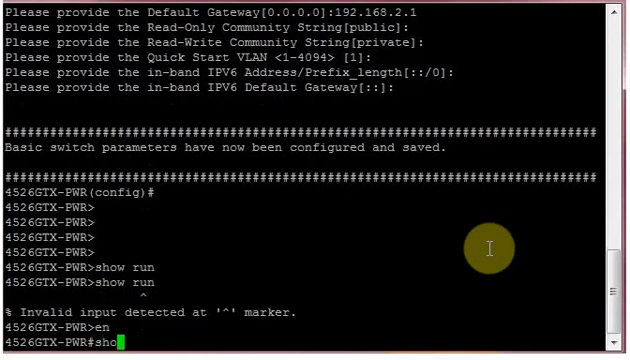
pyautogui.press('Return')
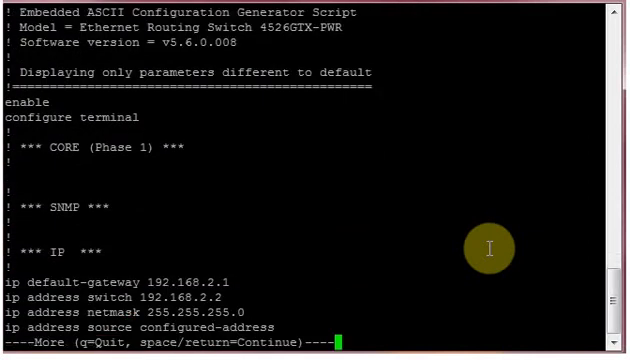
pyautogui.moveTo(236, 278)
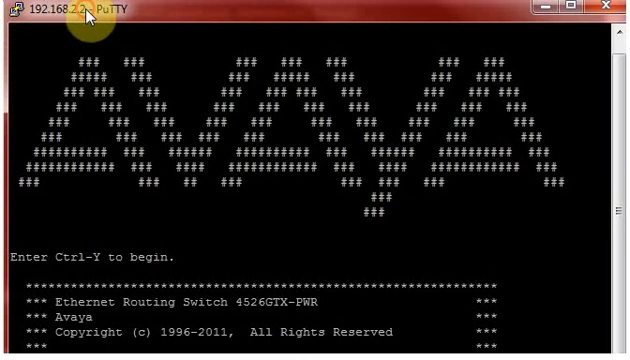
# Step: Enter privileged mode on the switch with 'en' over the Telnet session
pyautogui.scroll(-3)
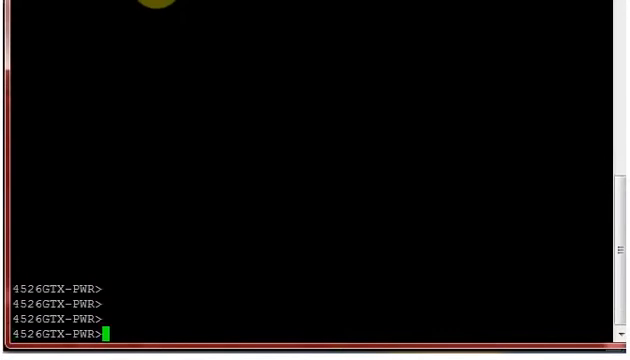
pyautogui.write('en')
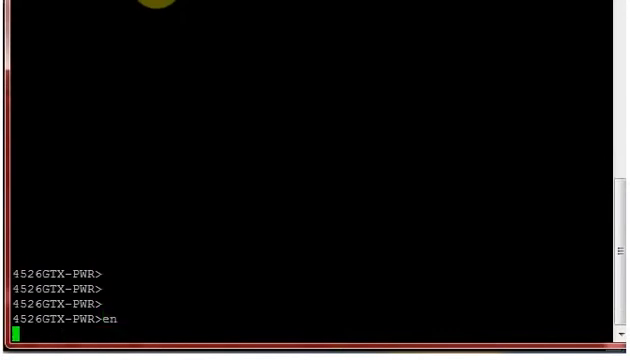
pyautogui.press('Return')
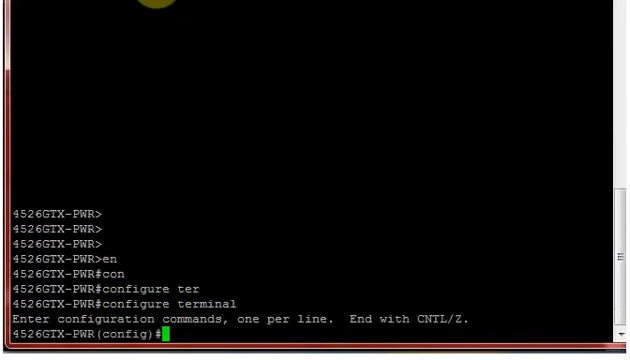